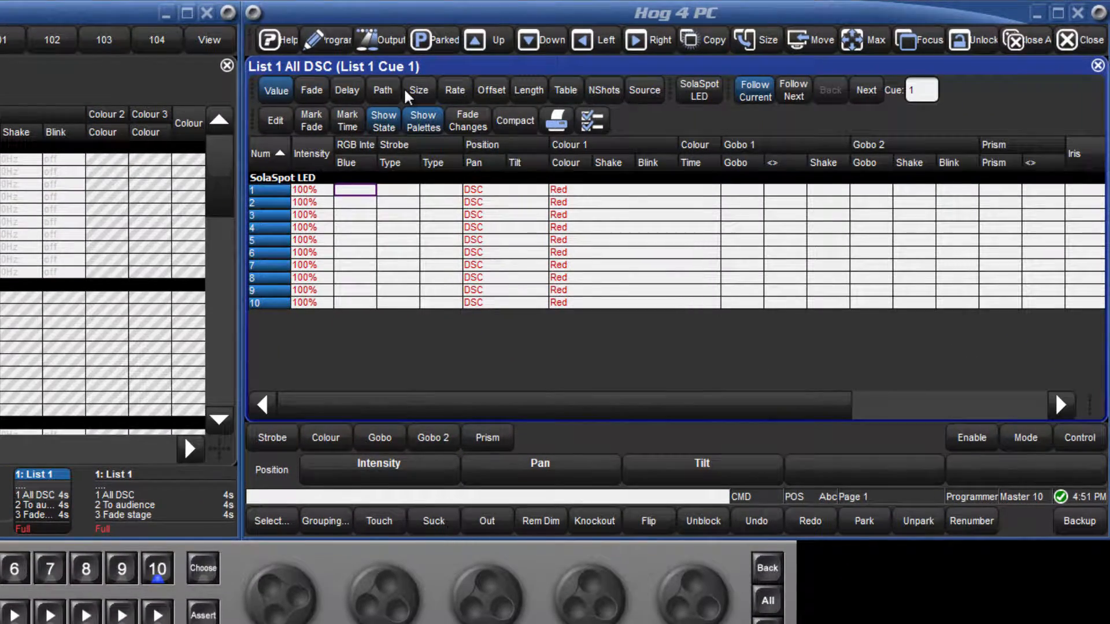
mouse_move(424, 152)
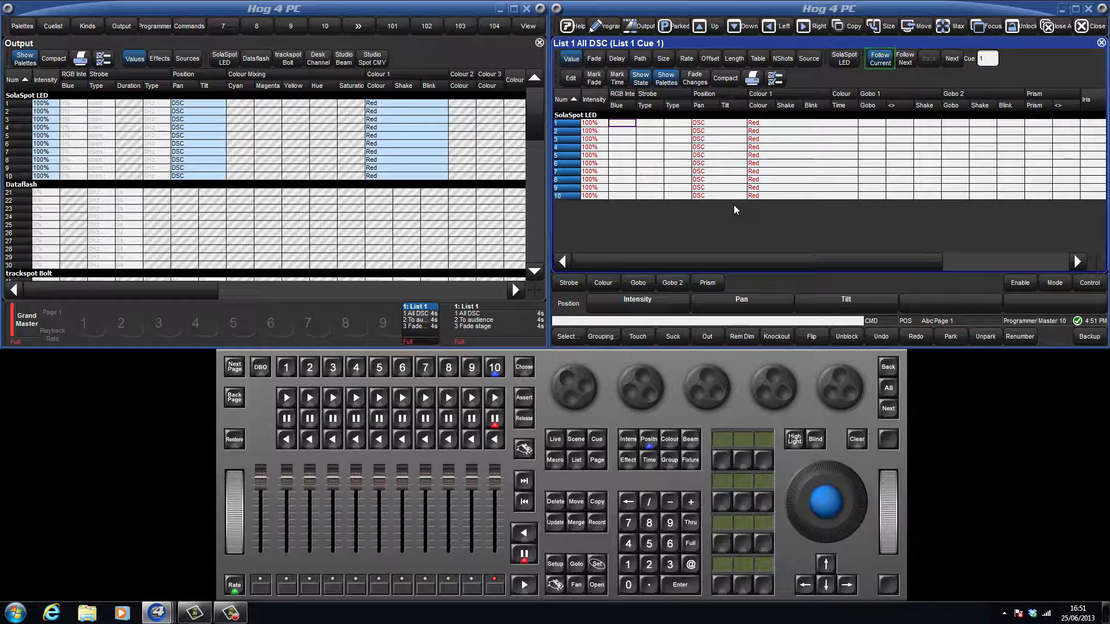
Step: Run cue 2 To audience on List 1 so fixtures 6–10 point at Audience in blue
click(880, 58)
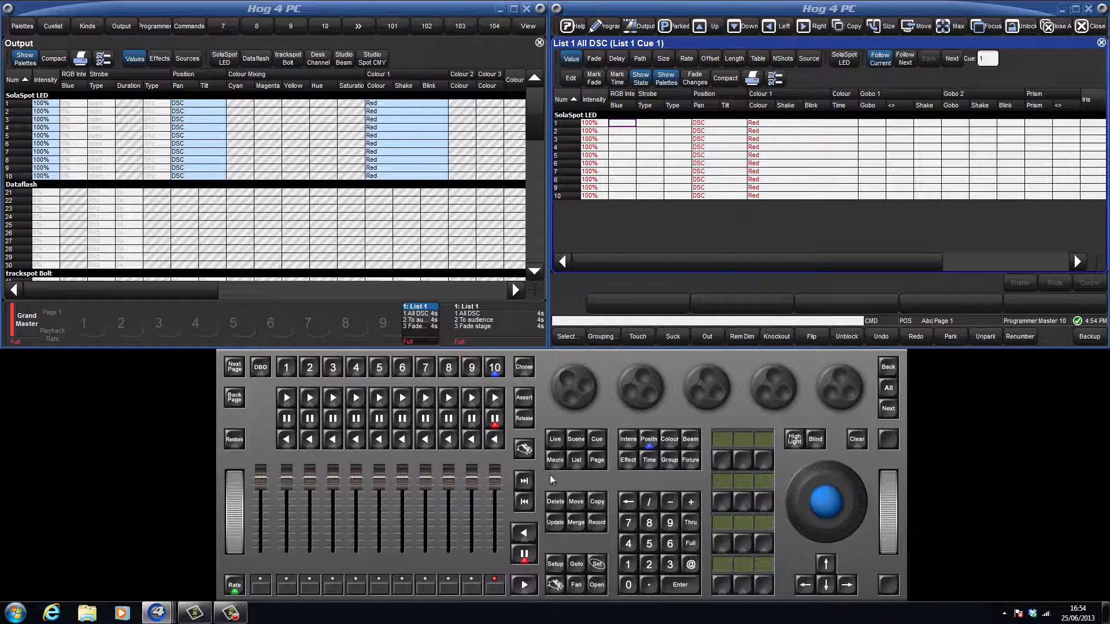
click(522, 586)
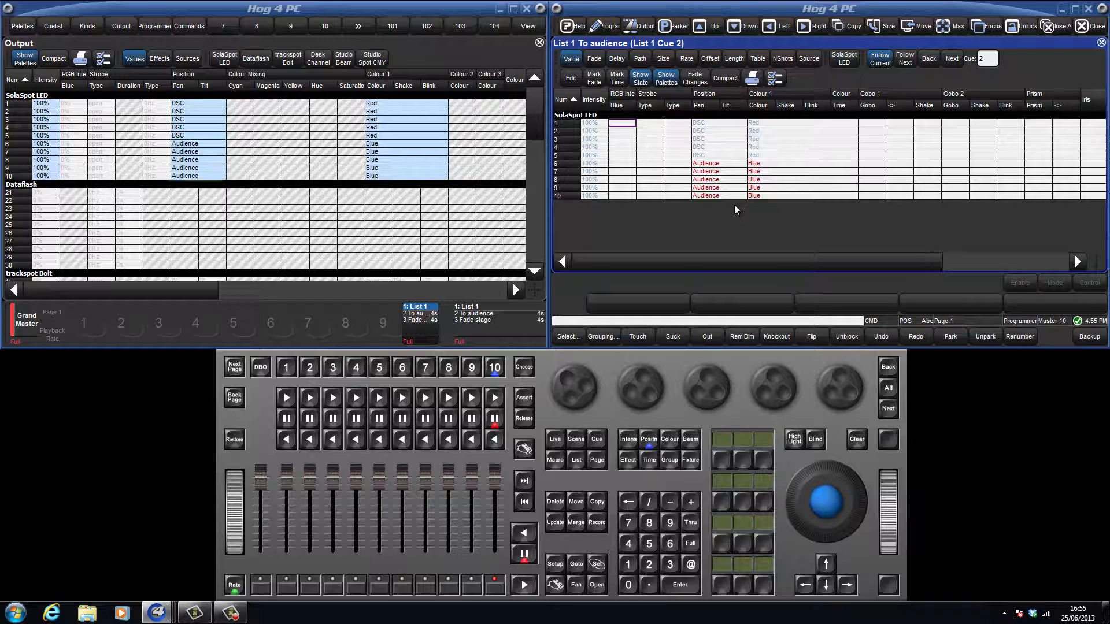
click(197, 160)
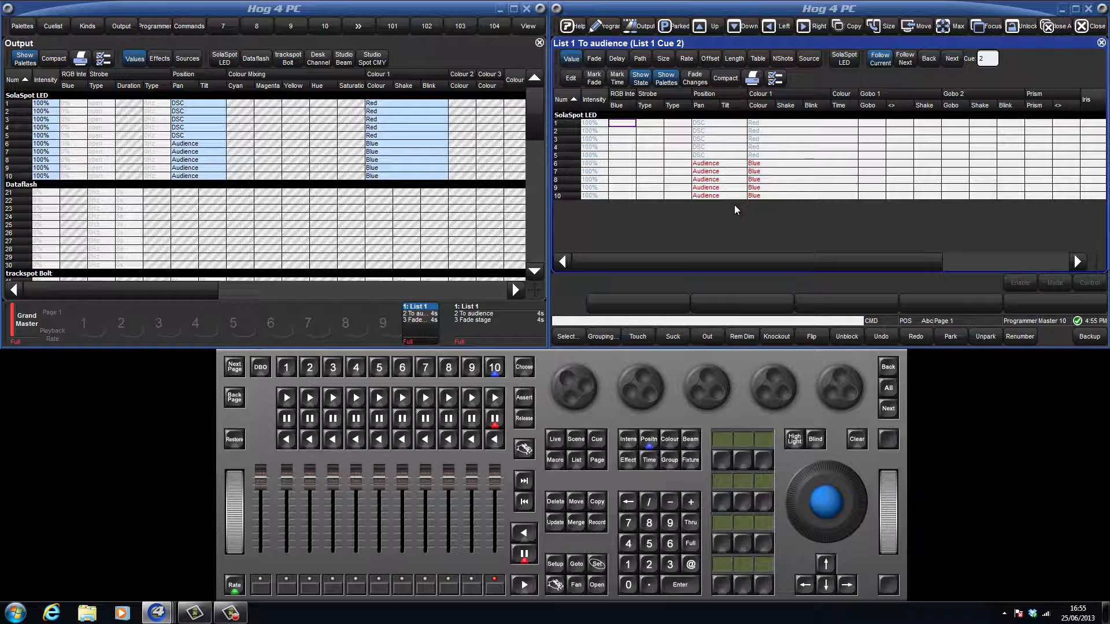
mouse_move(743, 262)
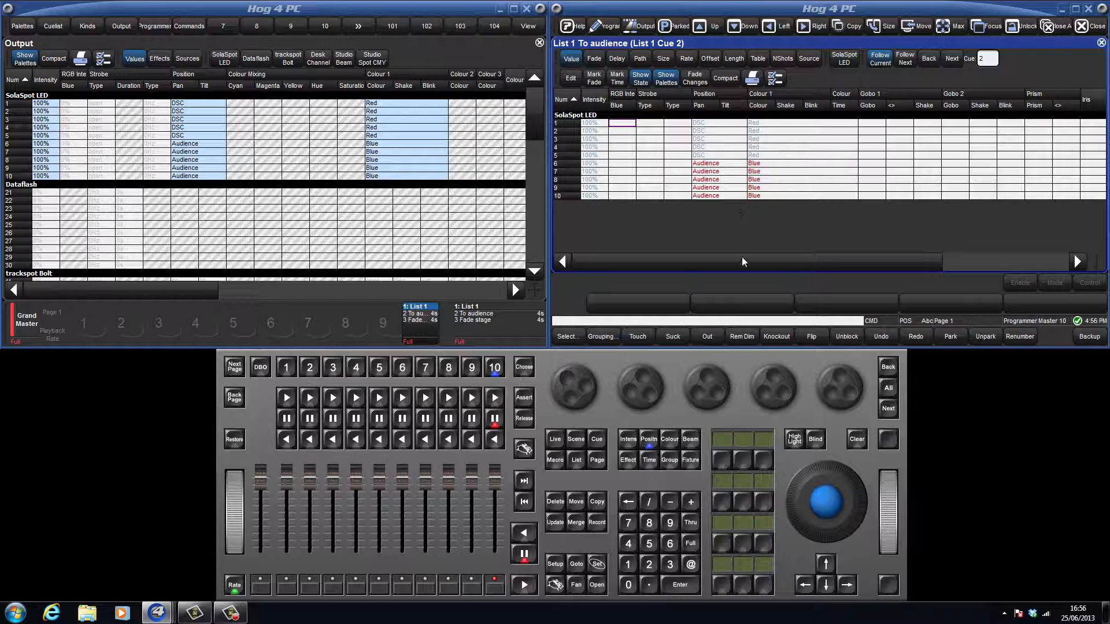
Step: Run cue 3 Fade stage, dropping fixtures 1–5 to 0%
click(524, 590)
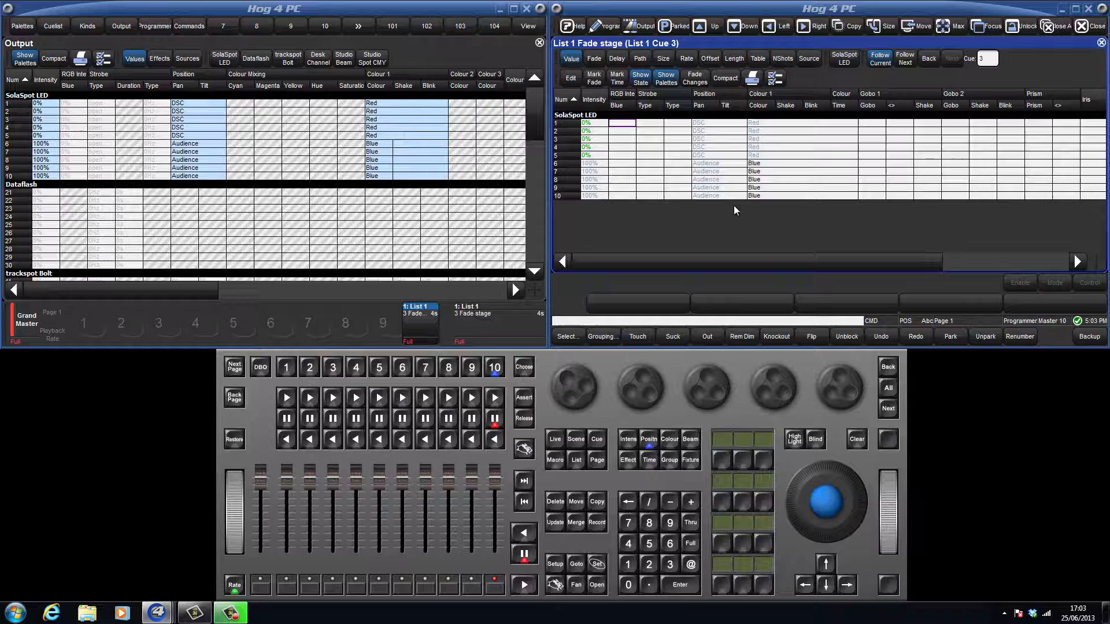
mouse_move(725, 210)
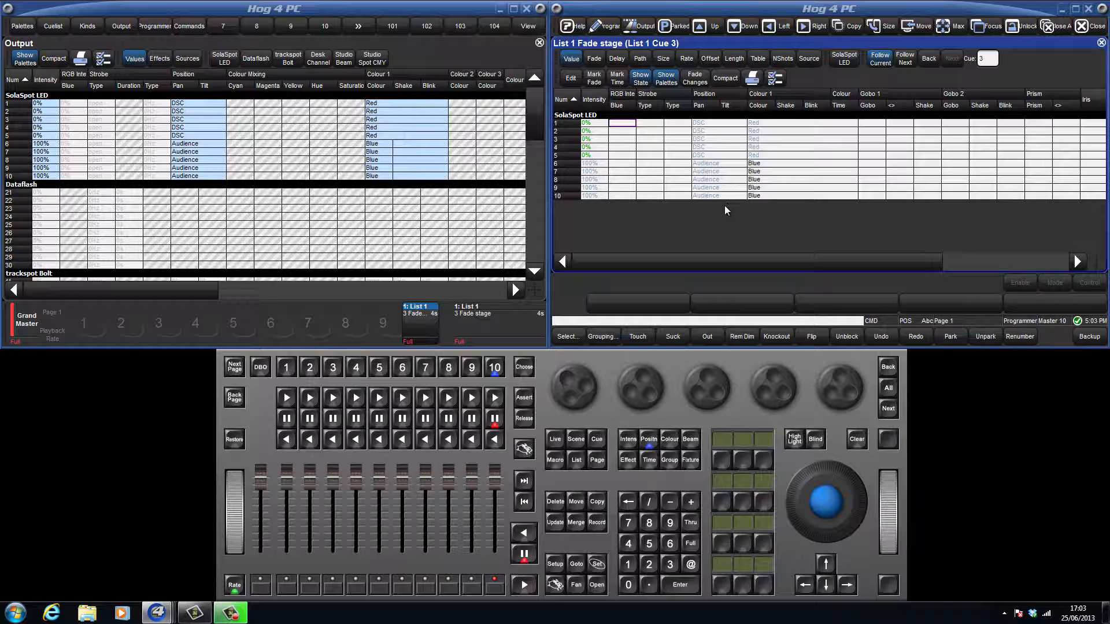
mouse_move(709, 248)
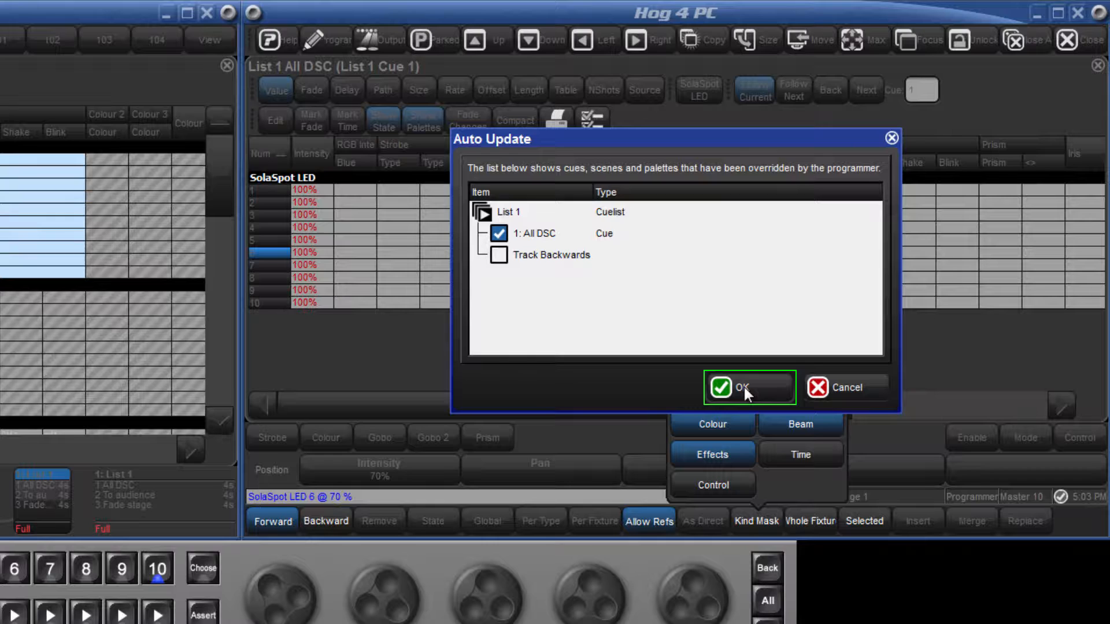
Step: Update cue 1 with fixture 6 at 70% tracking forward, verify cues 2 and 3, then select fixture 7
click(740, 388)
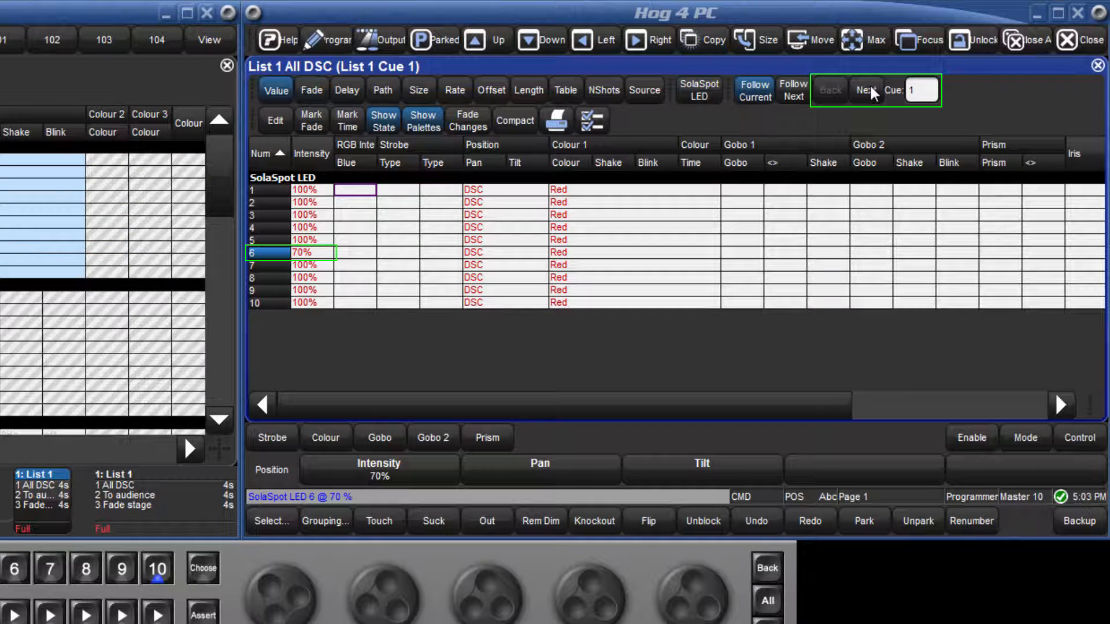
click(857, 90)
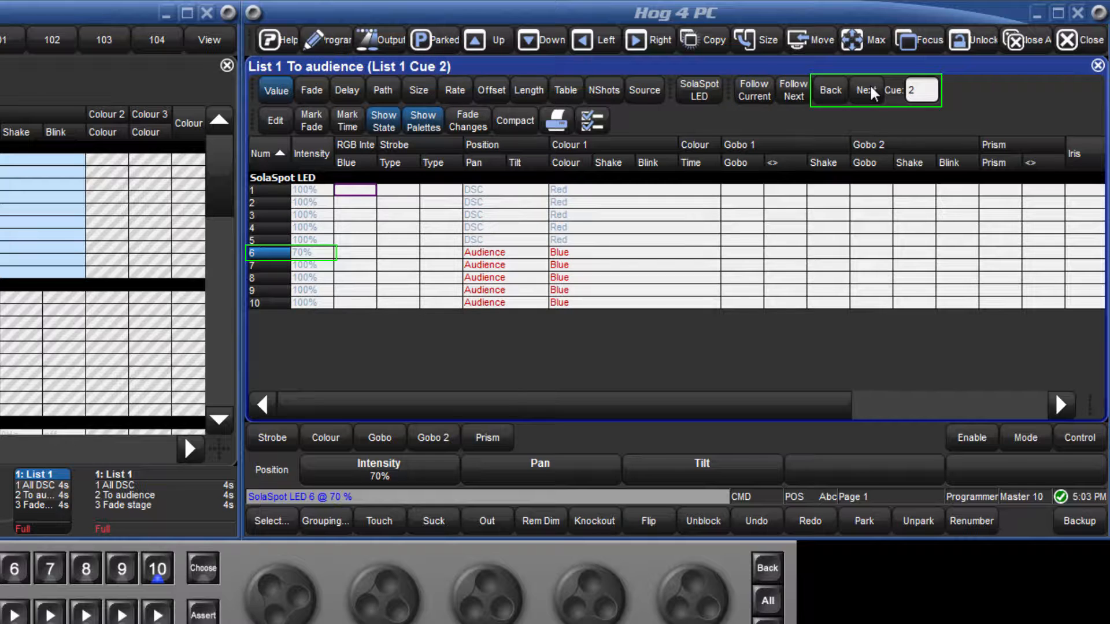
click(864, 90)
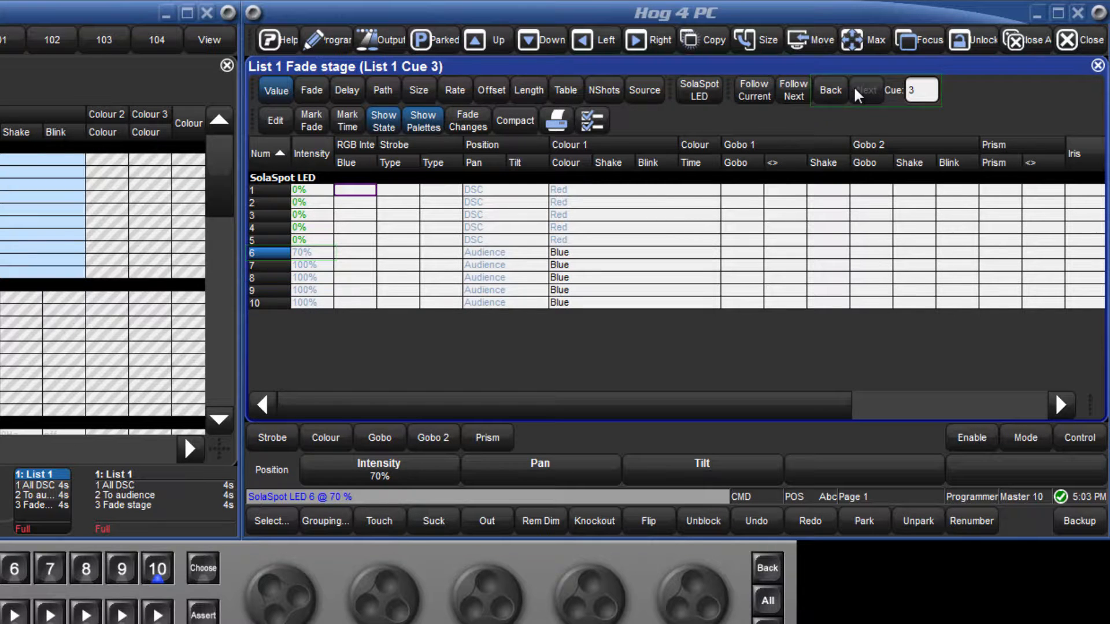
click(829, 90)
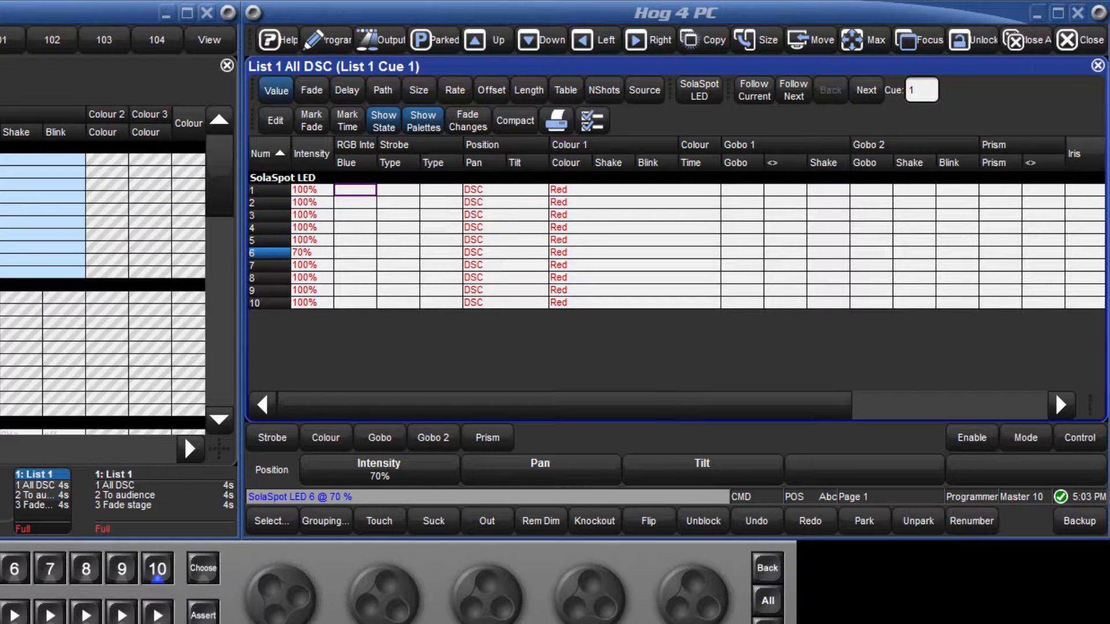
click(267, 263)
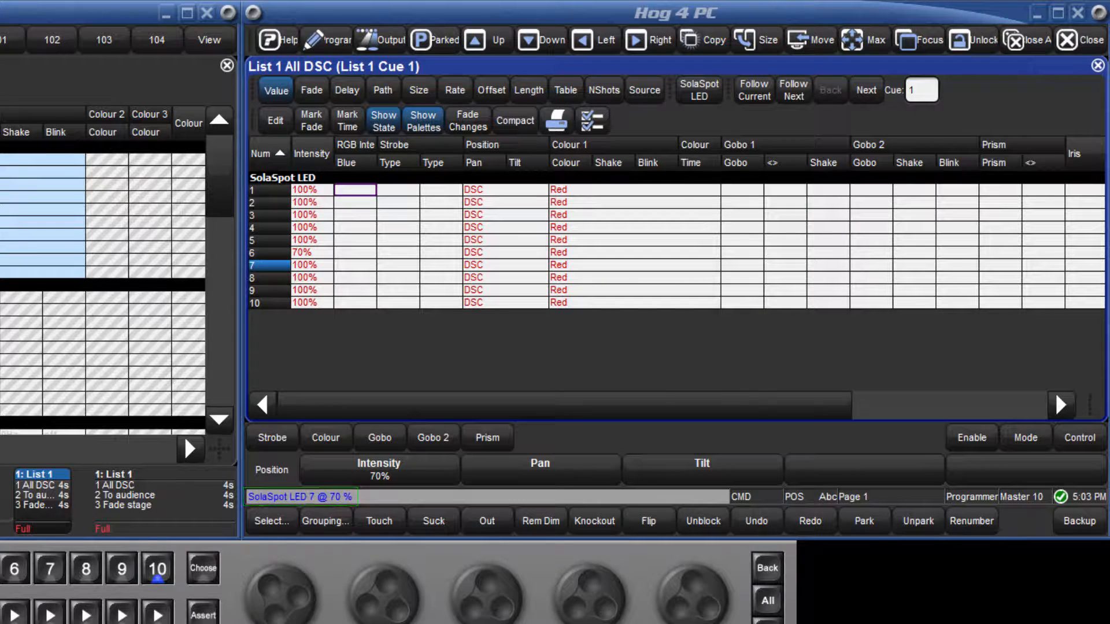
Step: Update cue 1 with fixture 7 at 70% without Forward tracking, confirming cue 2 keeps 100%
click(270, 521)
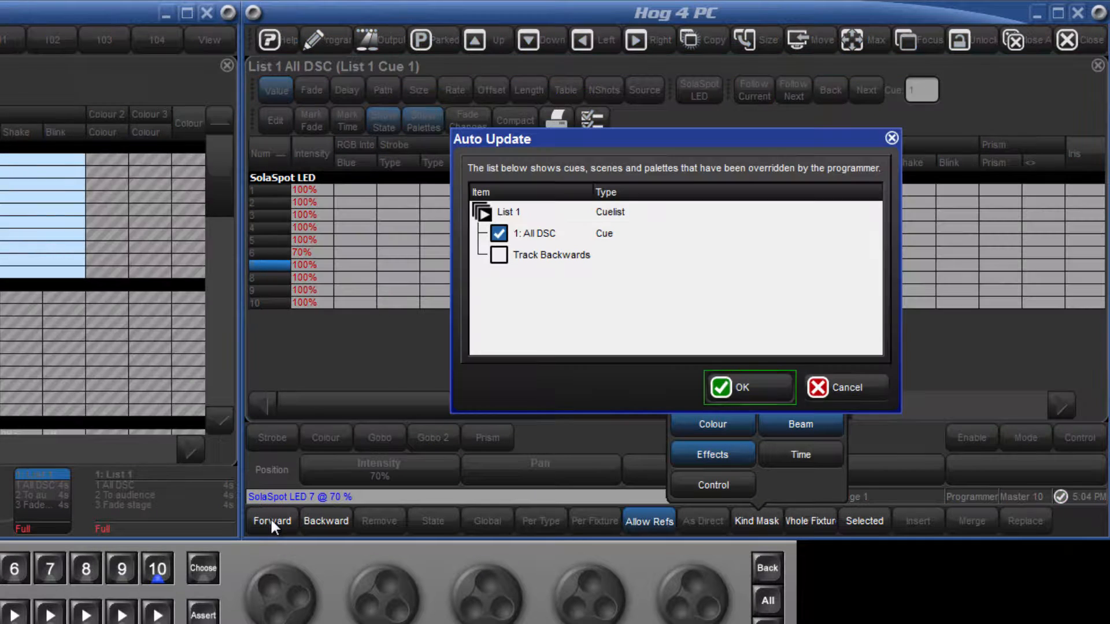
click(739, 387)
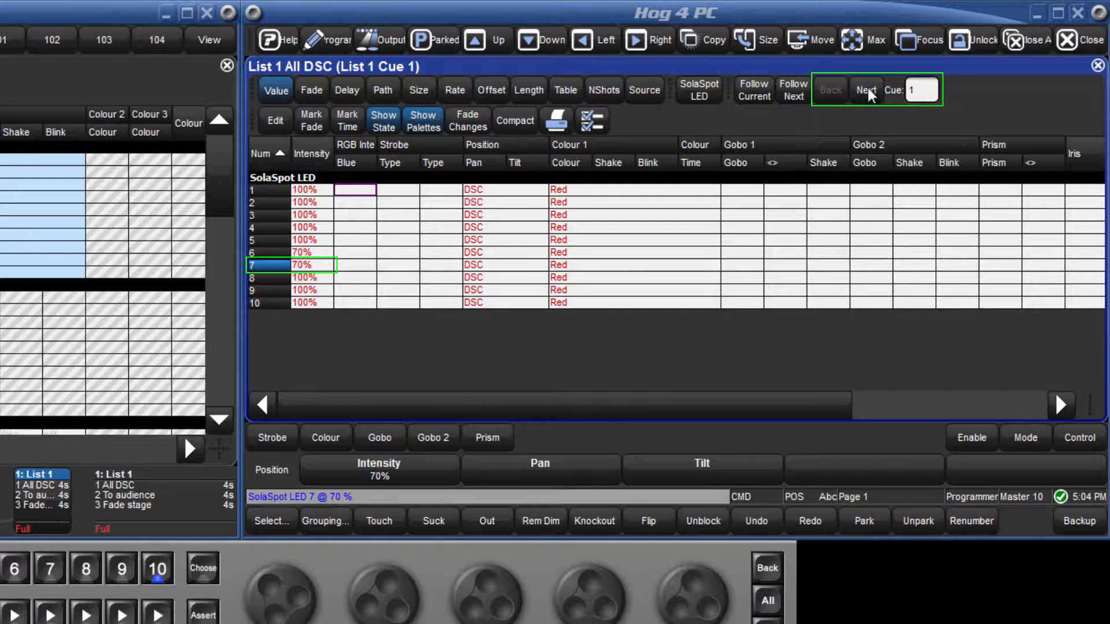
click(865, 90)
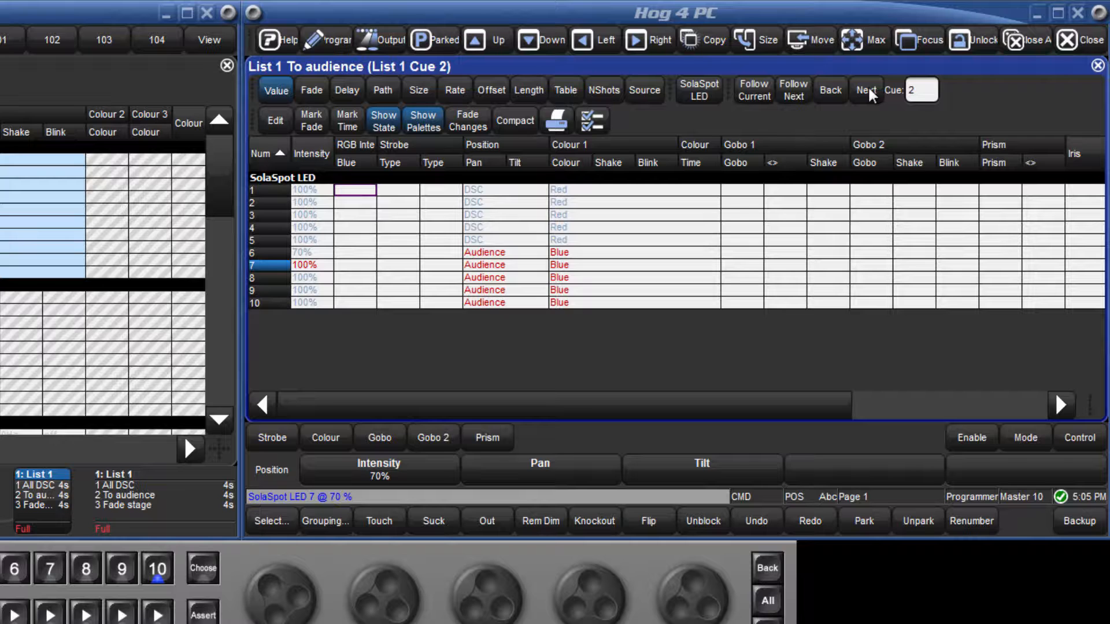
mouse_move(757, 97)
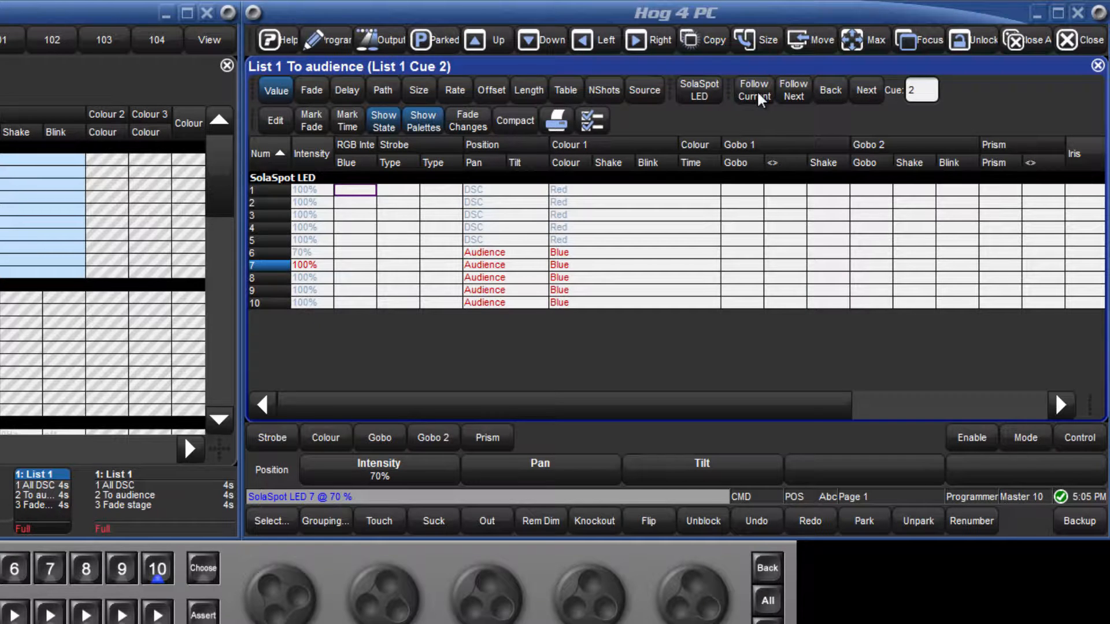
Step: With Follow Current on, update cue 3 Fade stage with fixture 9 at 40%, then view cue 1
click(828, 90)
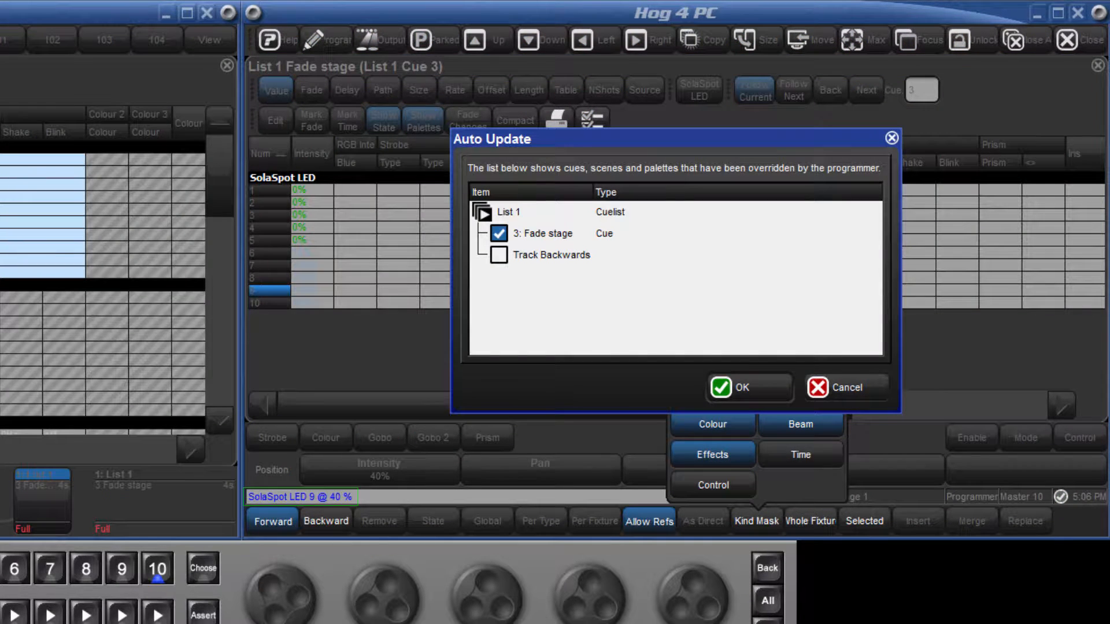
mouse_move(496, 603)
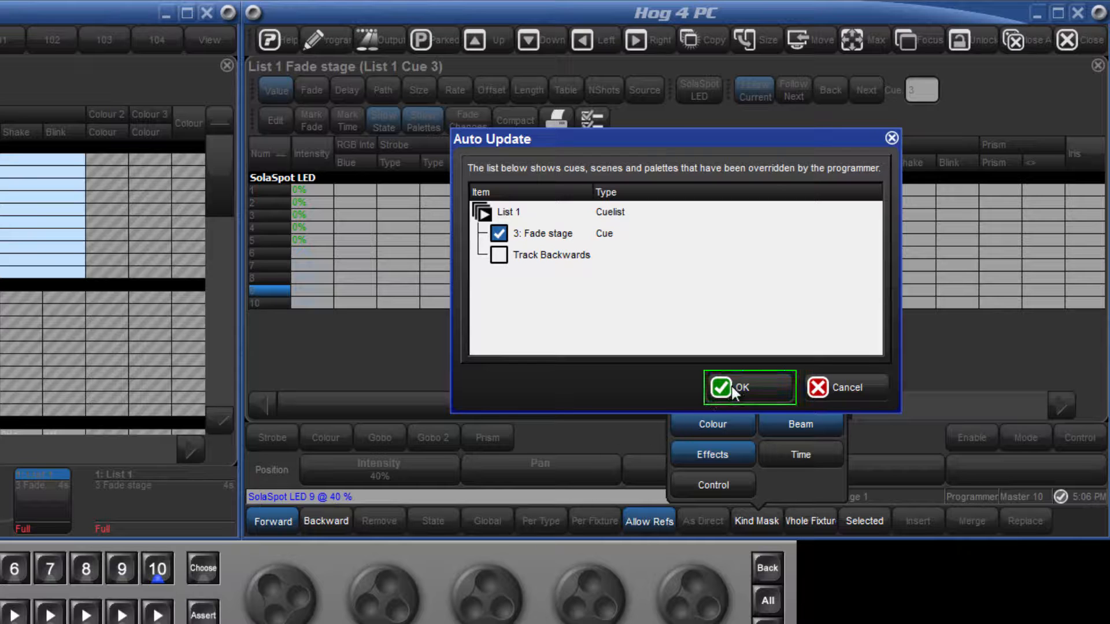
click(740, 387)
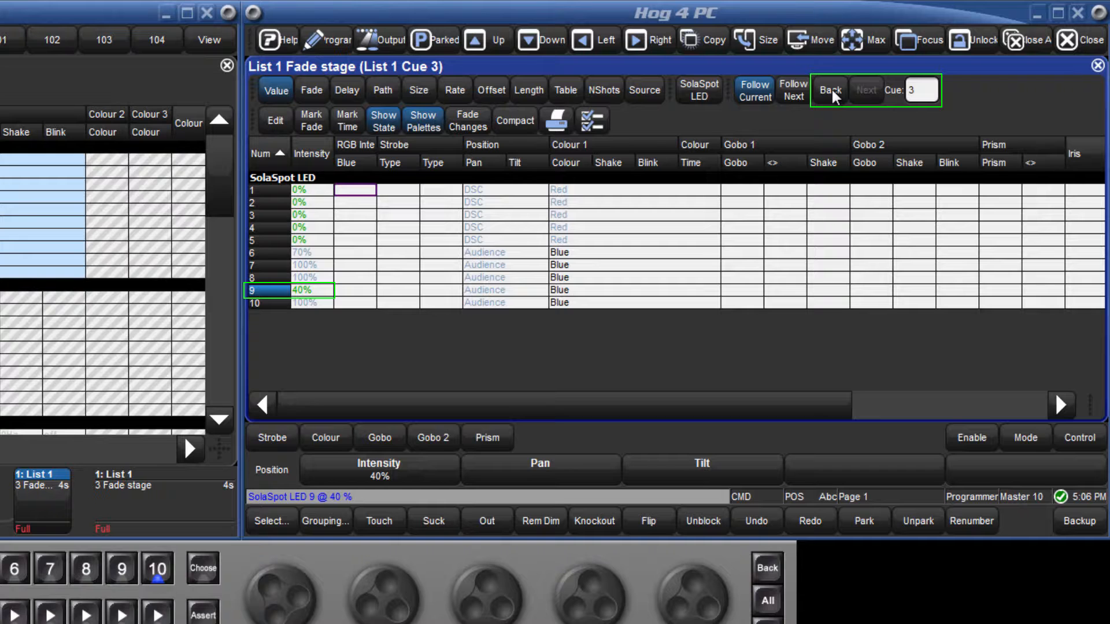
click(828, 91)
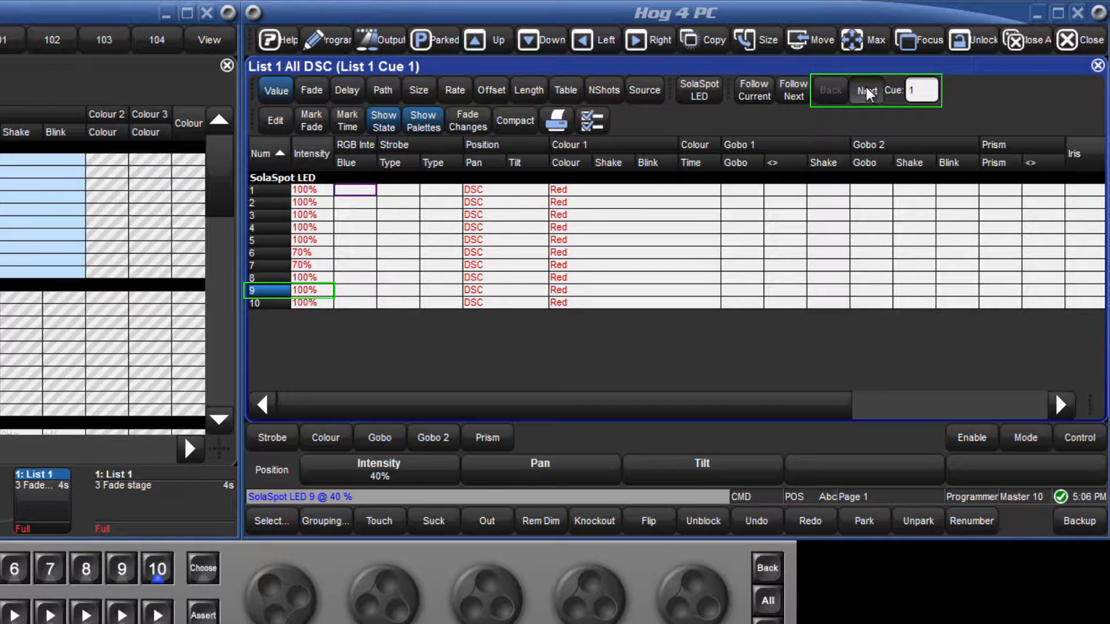
Step: Update cue 3 with fixture 10 at 40% using Track Backwards, checking cues 2 and 1 show 40%
click(866, 90)
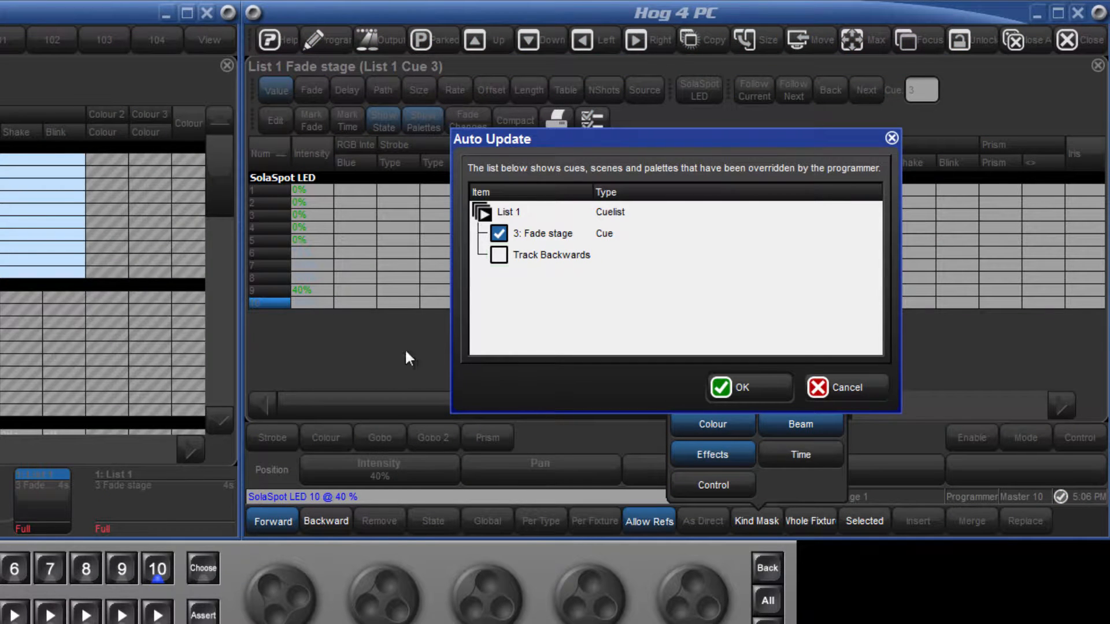
click(499, 255)
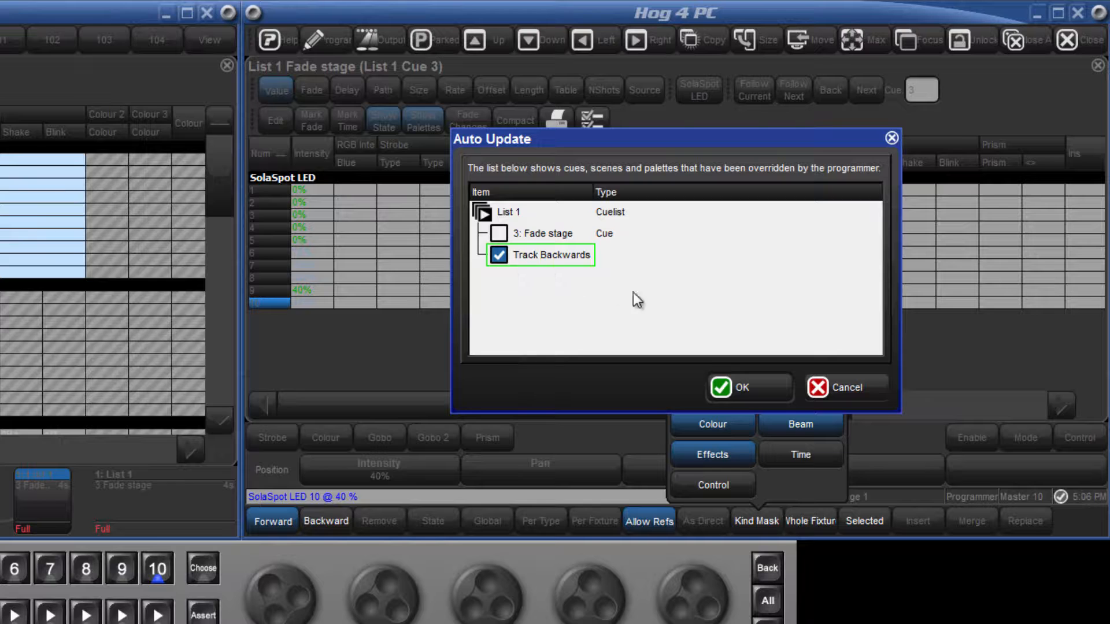
mouse_move(747, 387)
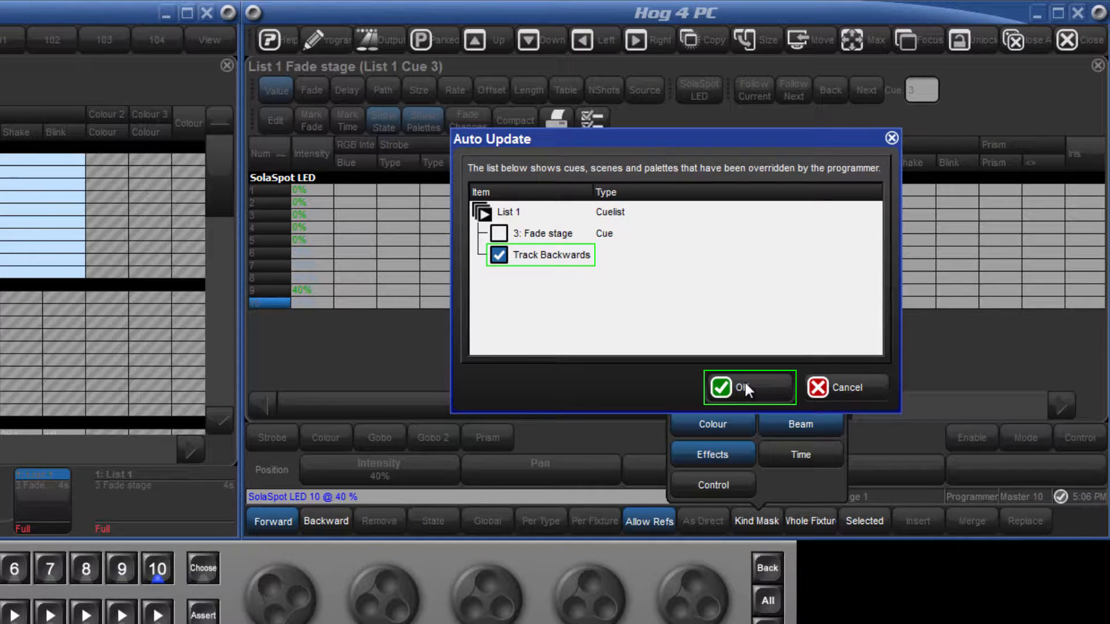
click(739, 387)
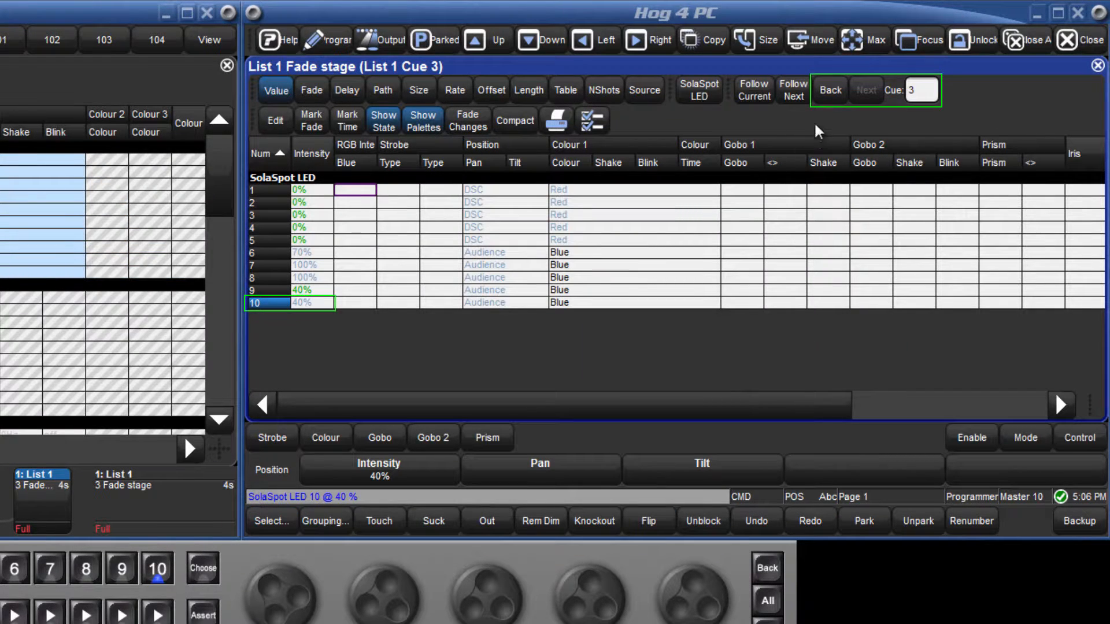
click(830, 90)
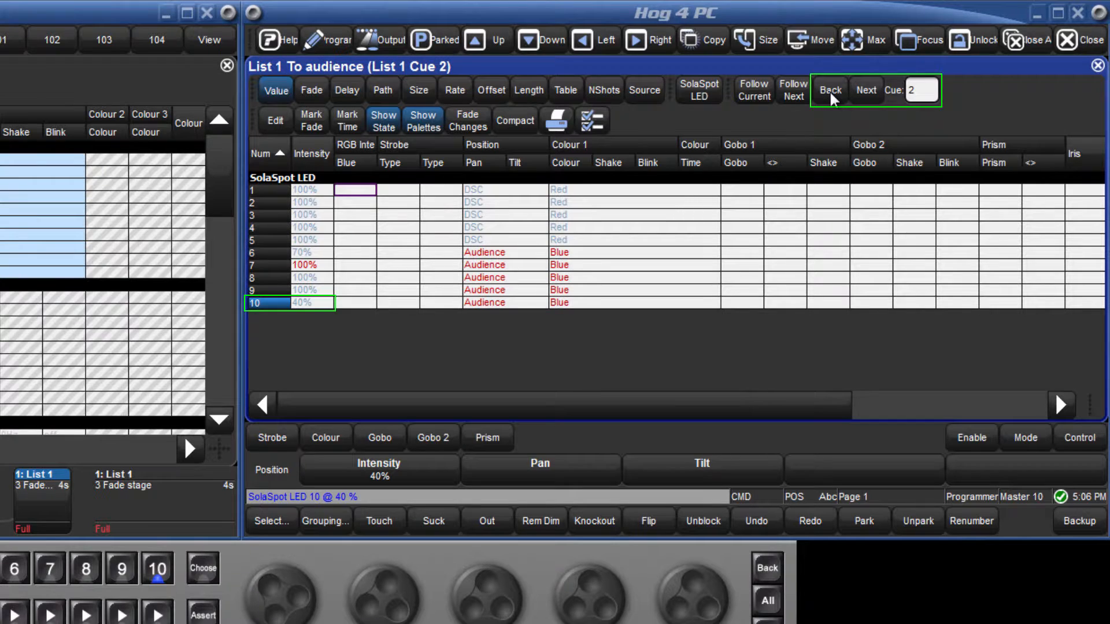
click(828, 90)
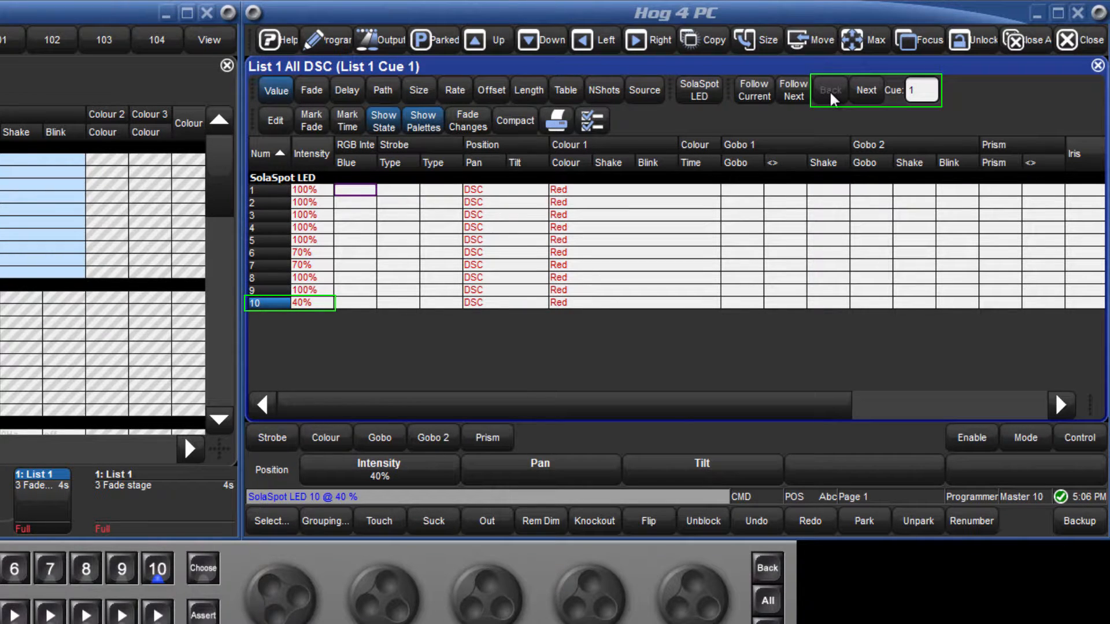
mouse_move(868, 98)
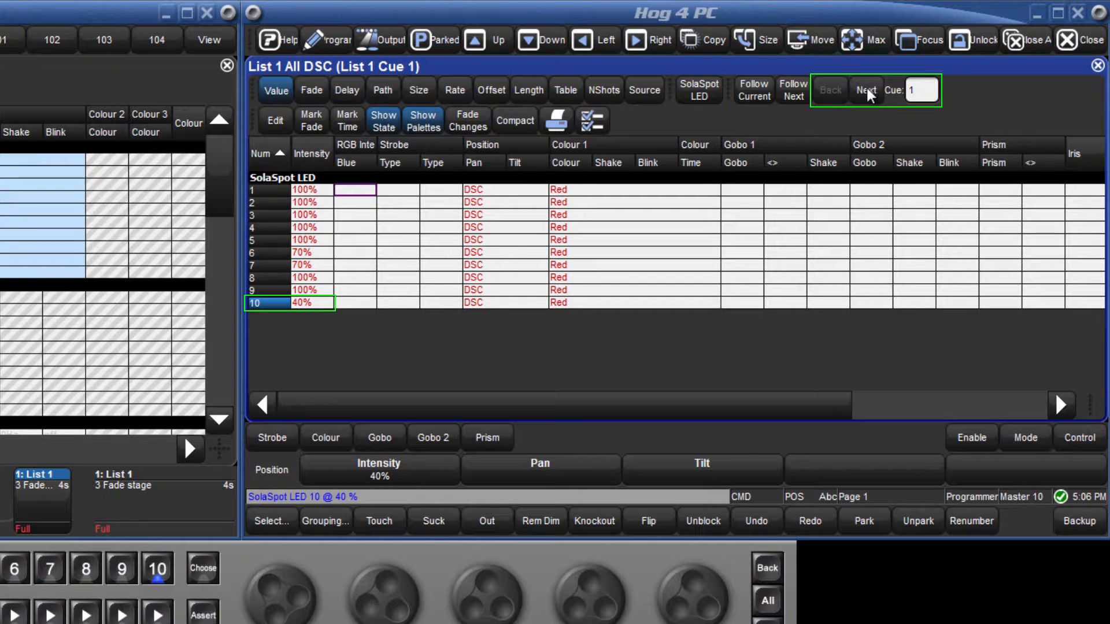
mouse_move(872, 97)
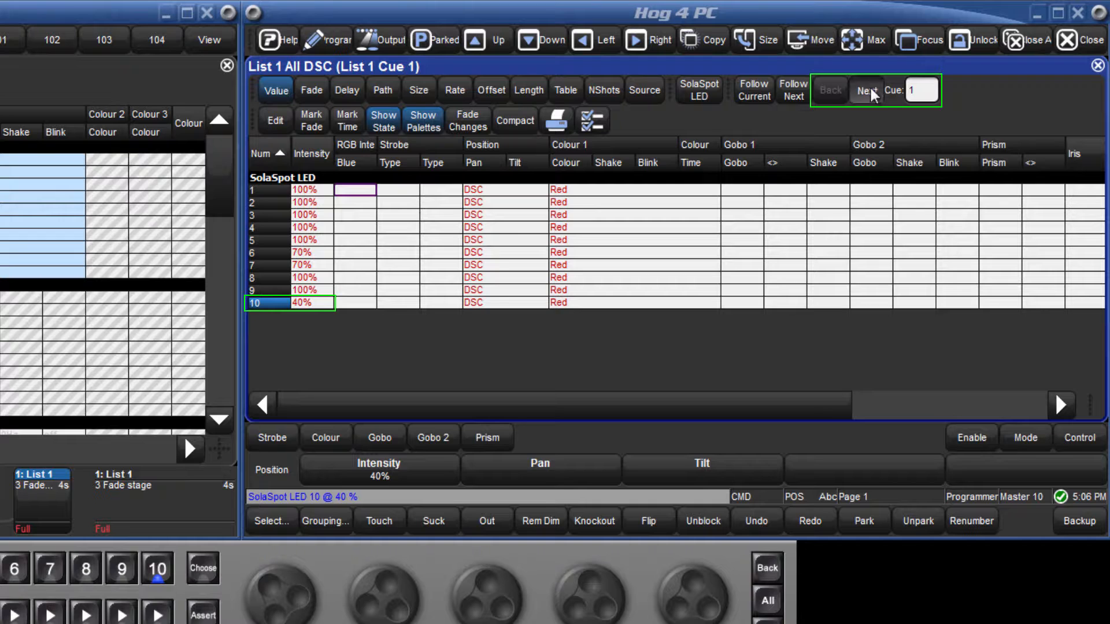
Step: Copy cue 3 onto itself with State and Replace, blocking it with hard values
click(865, 90)
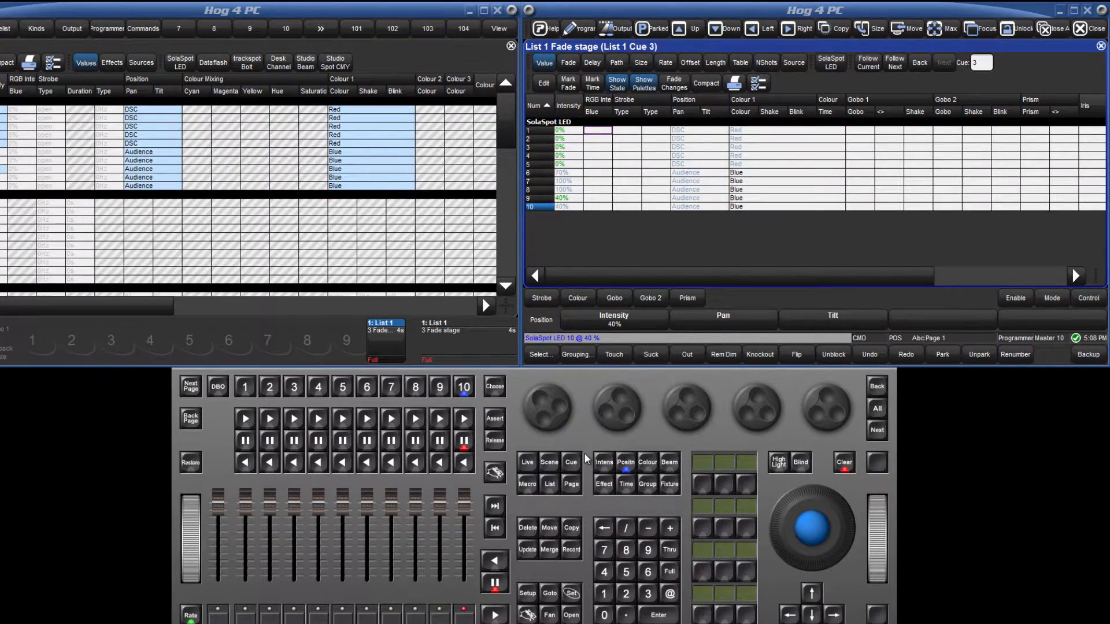
click(570, 462)
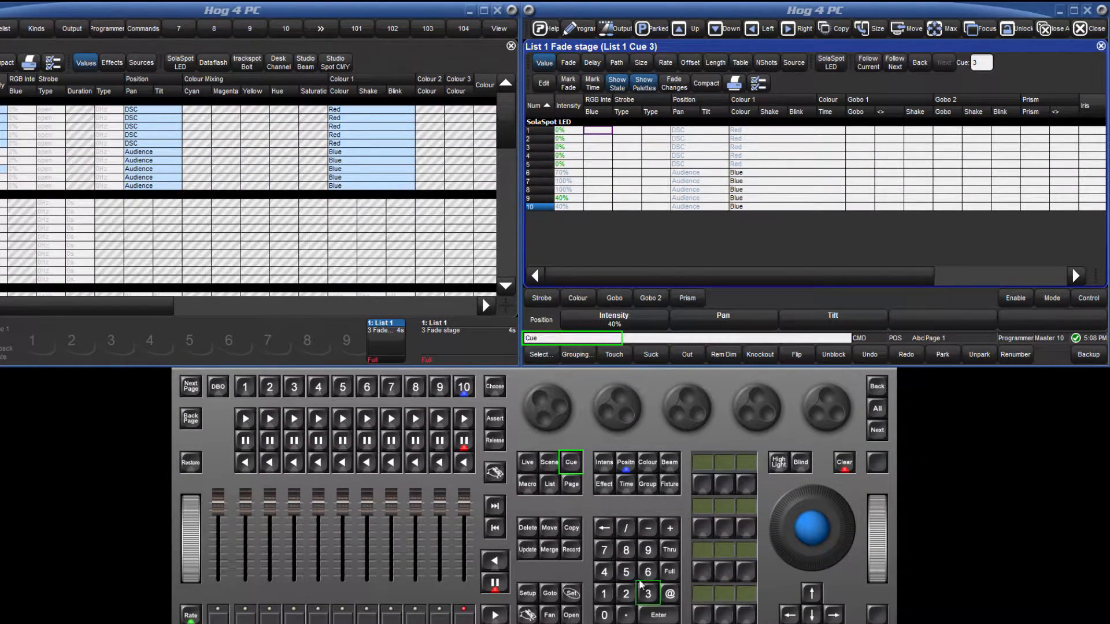
click(570, 529)
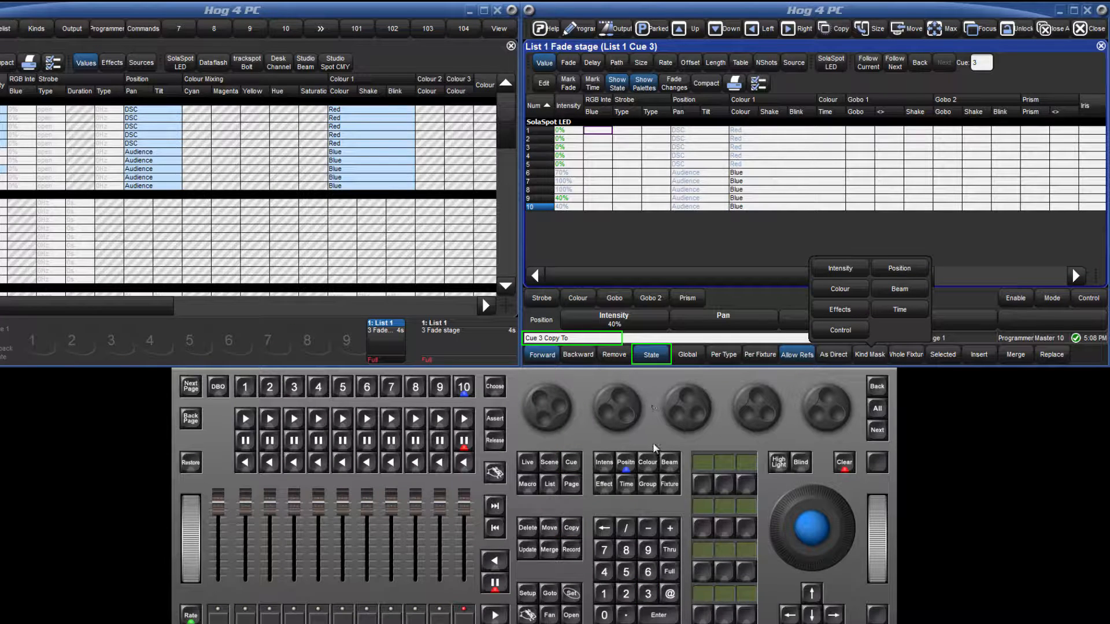
click(656, 614)
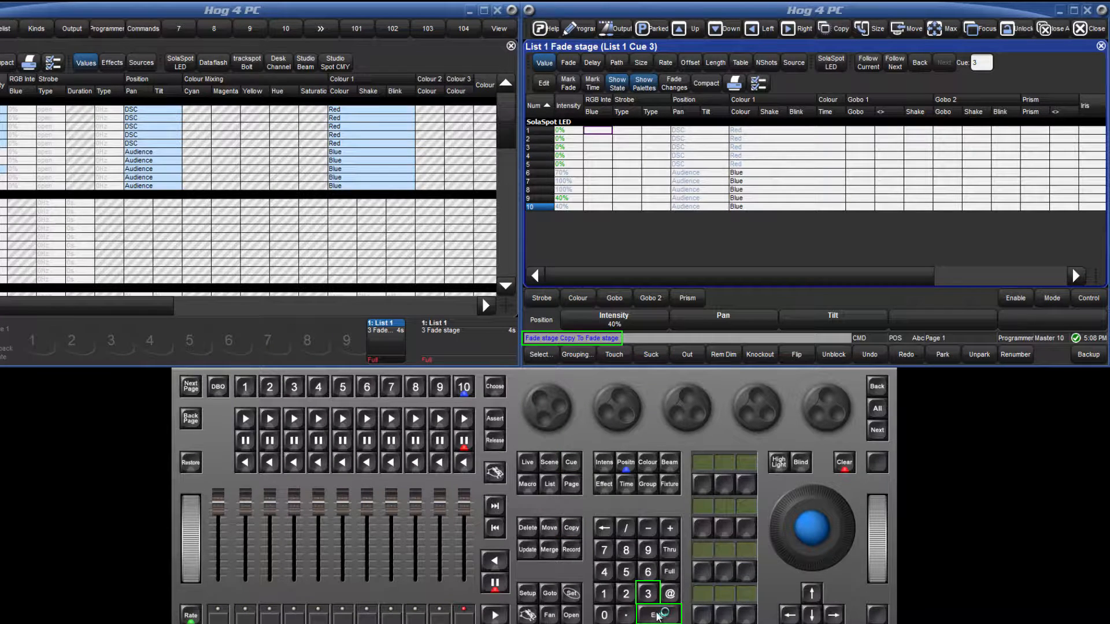
click(658, 614)
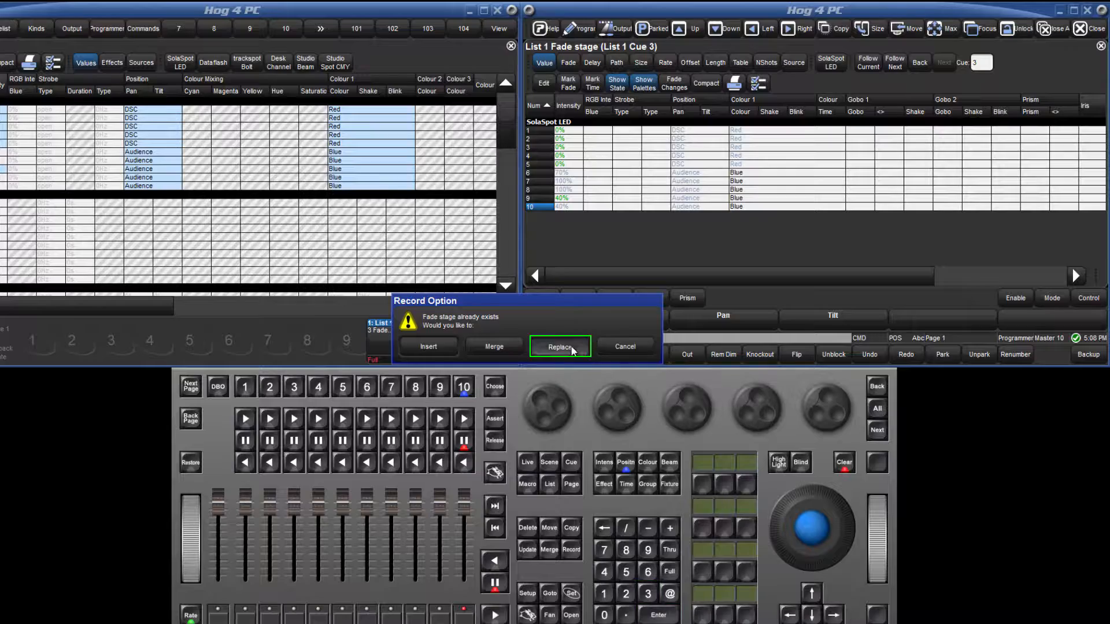
click(559, 347)
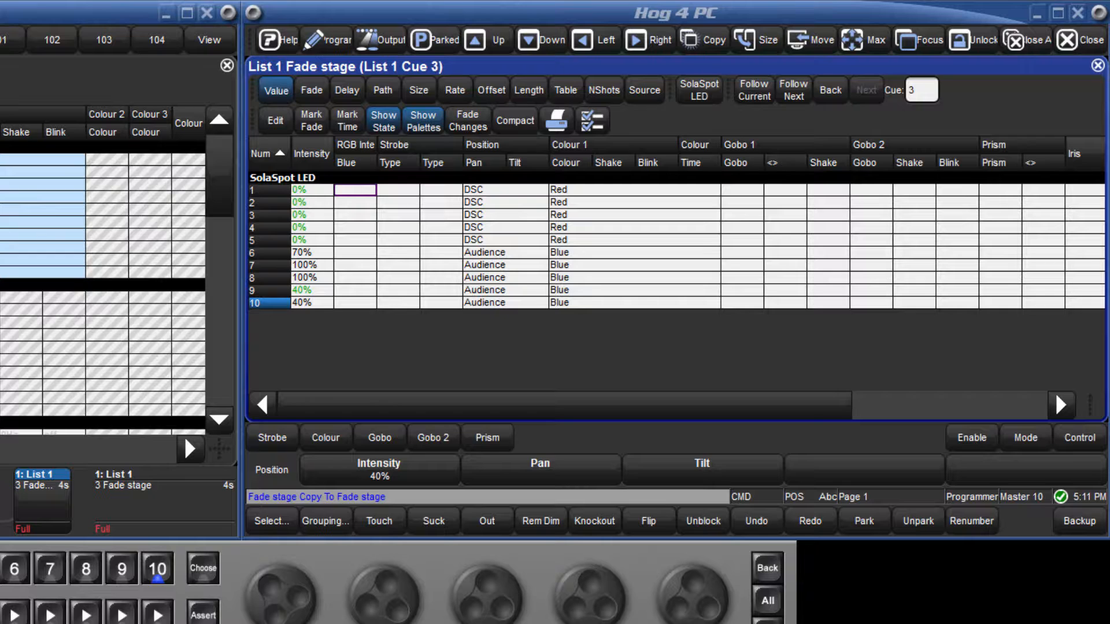
Step: Enable Follow Current and move to cue 2
click(753, 90)
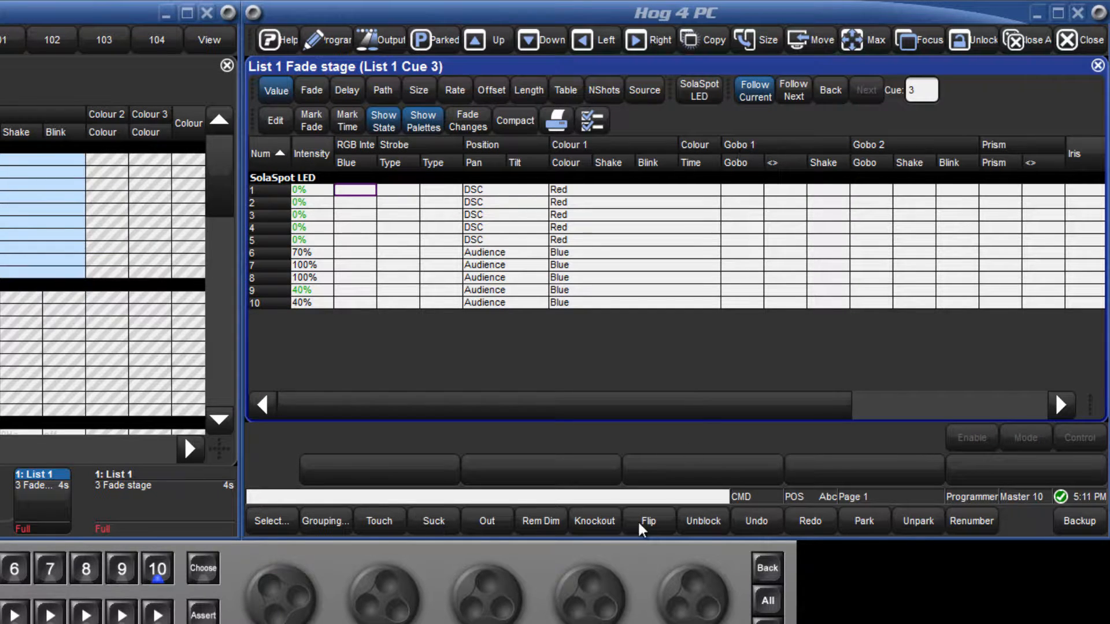
click(380, 521)
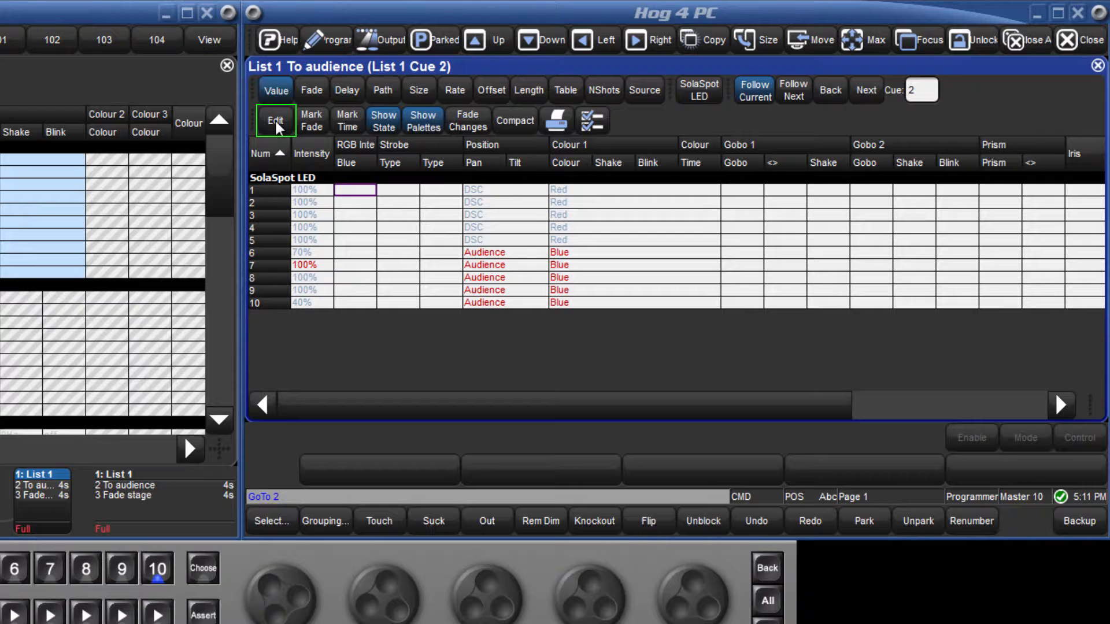
Step: Edit cue 2 and Touch fixtures 1–5 Position to store a hard DSC value
click(275, 119)
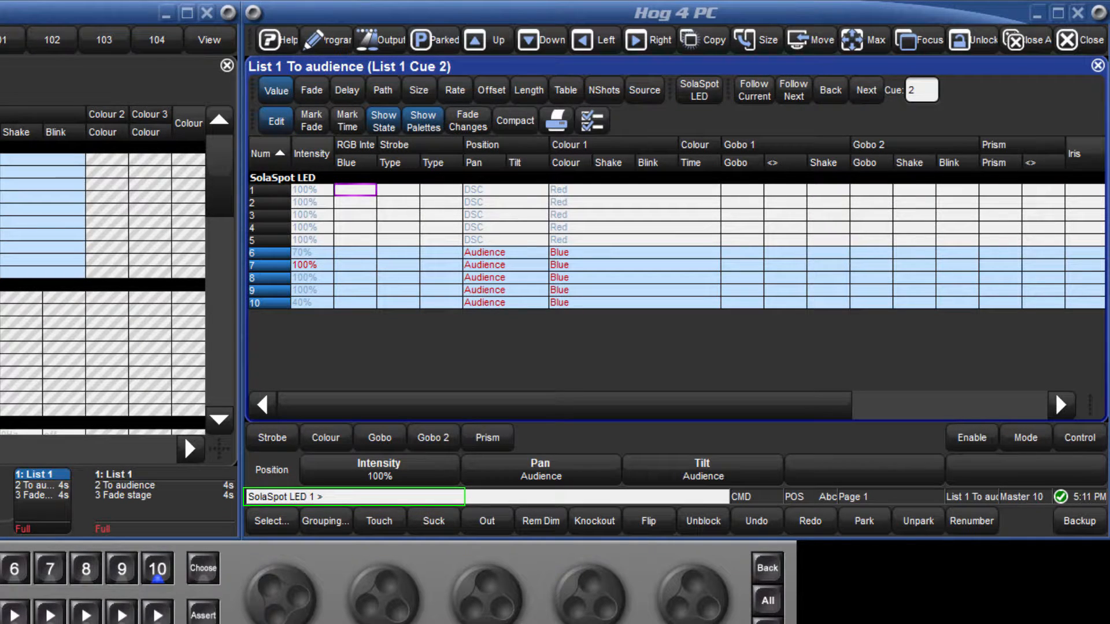
click(379, 521)
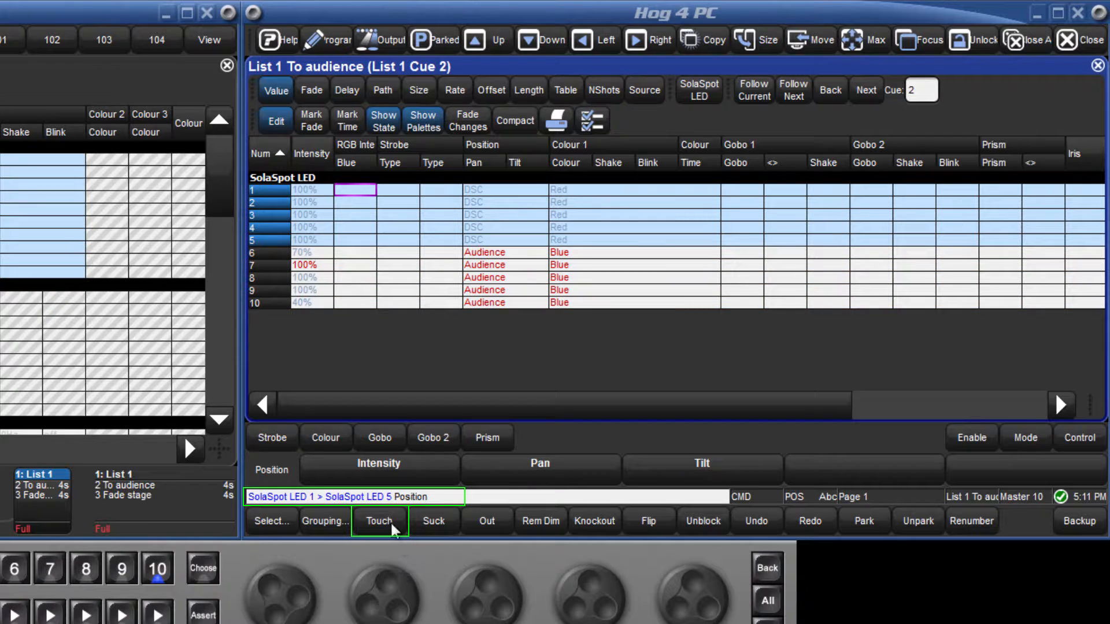
click(379, 521)
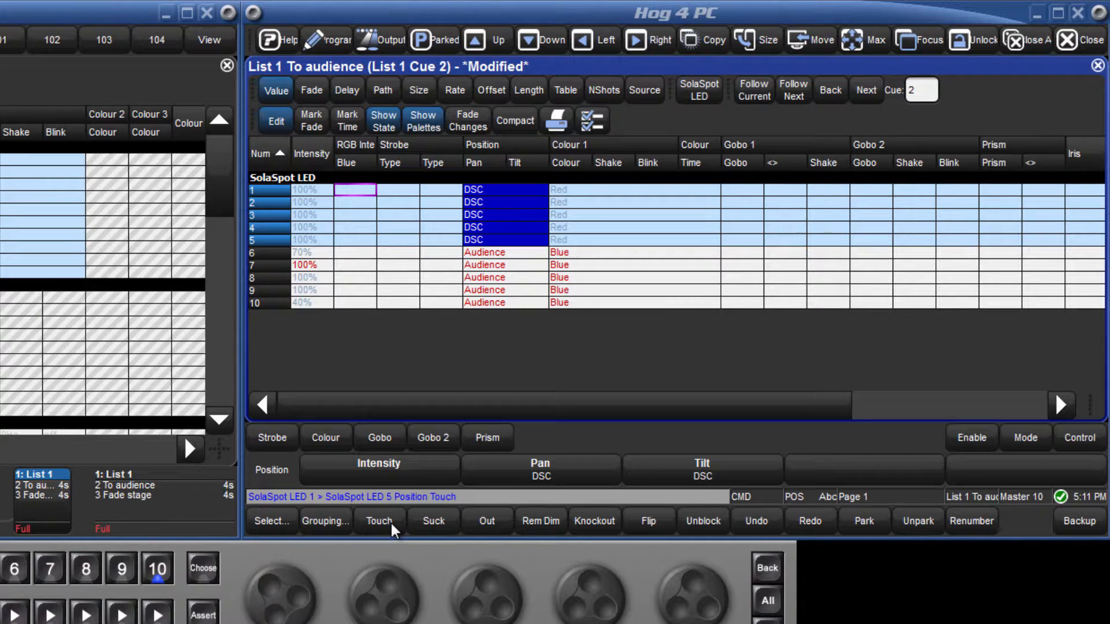
click(275, 120)
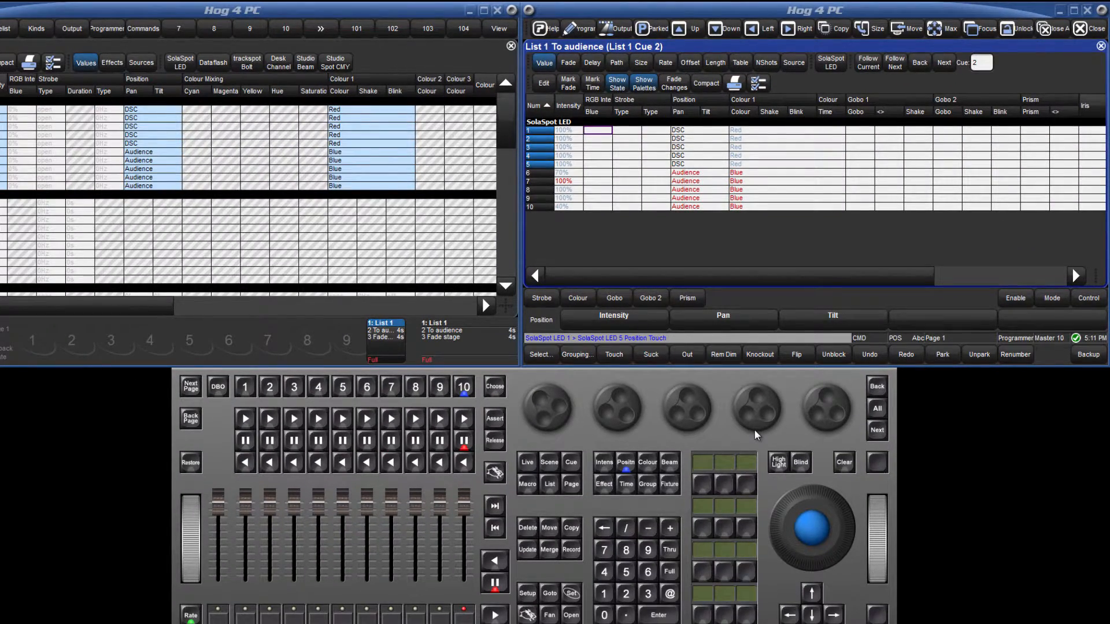
Step: Unblock cue 3 so its values track again
click(612, 354)
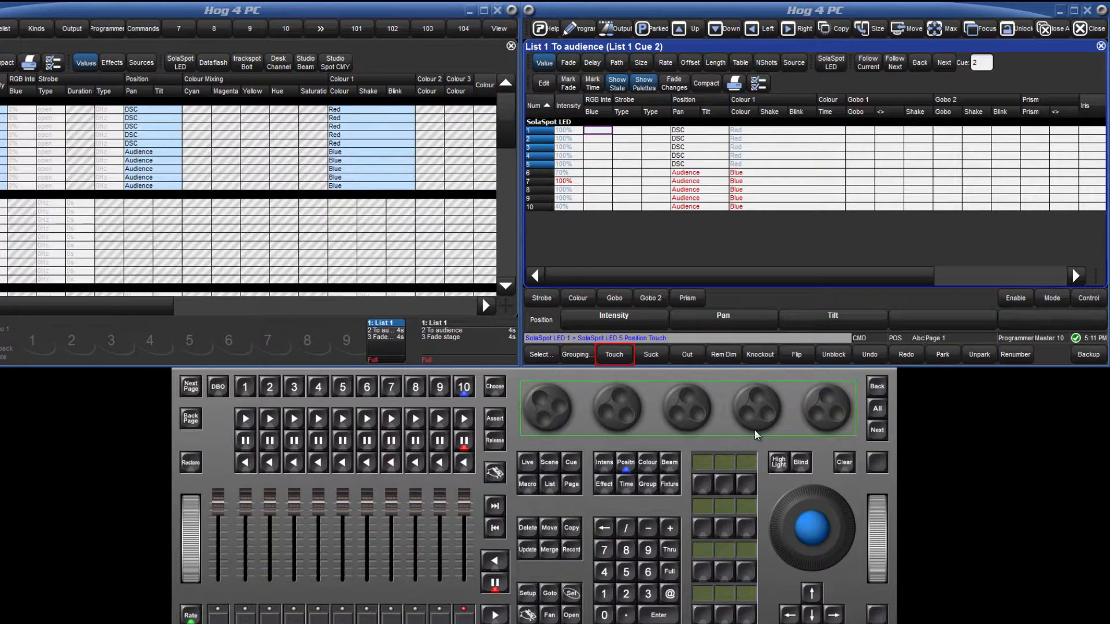
mouse_move(913, 197)
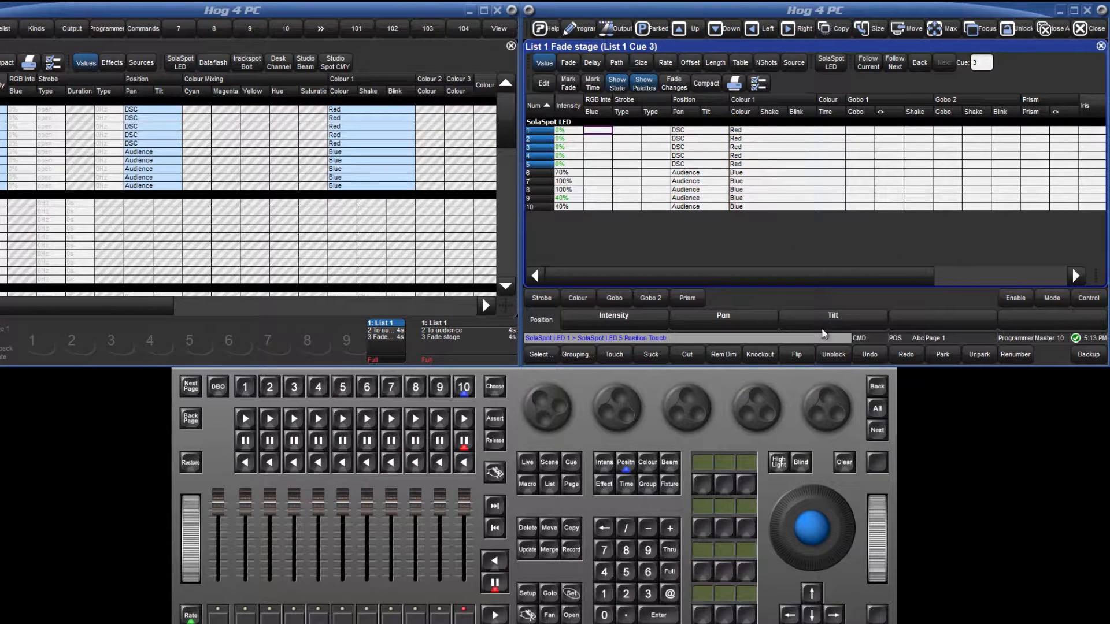
click(570, 462)
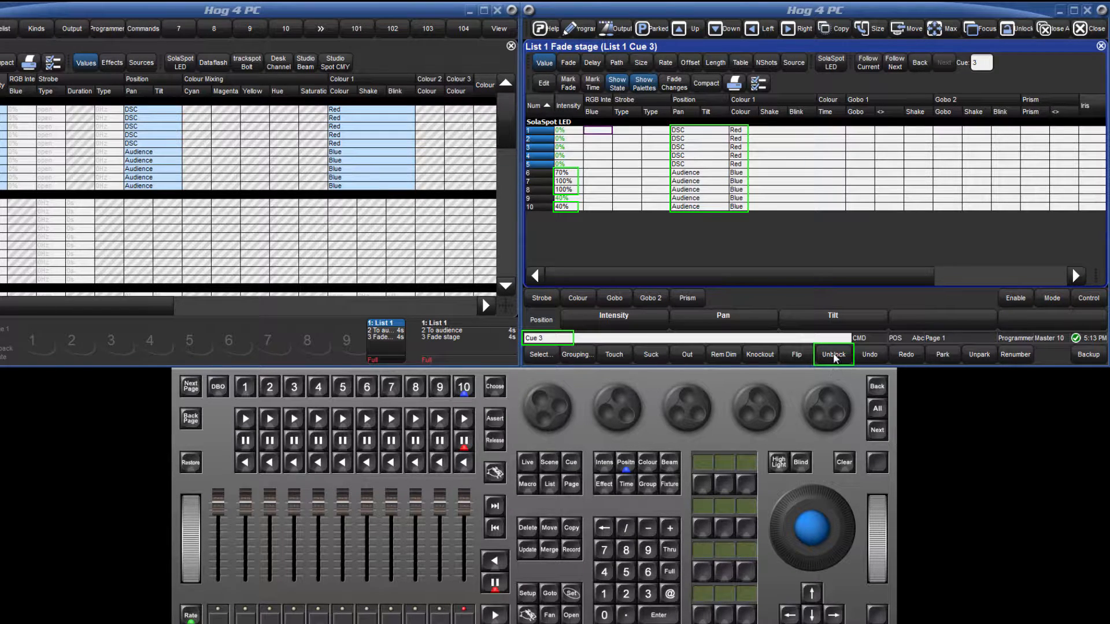
click(834, 354)
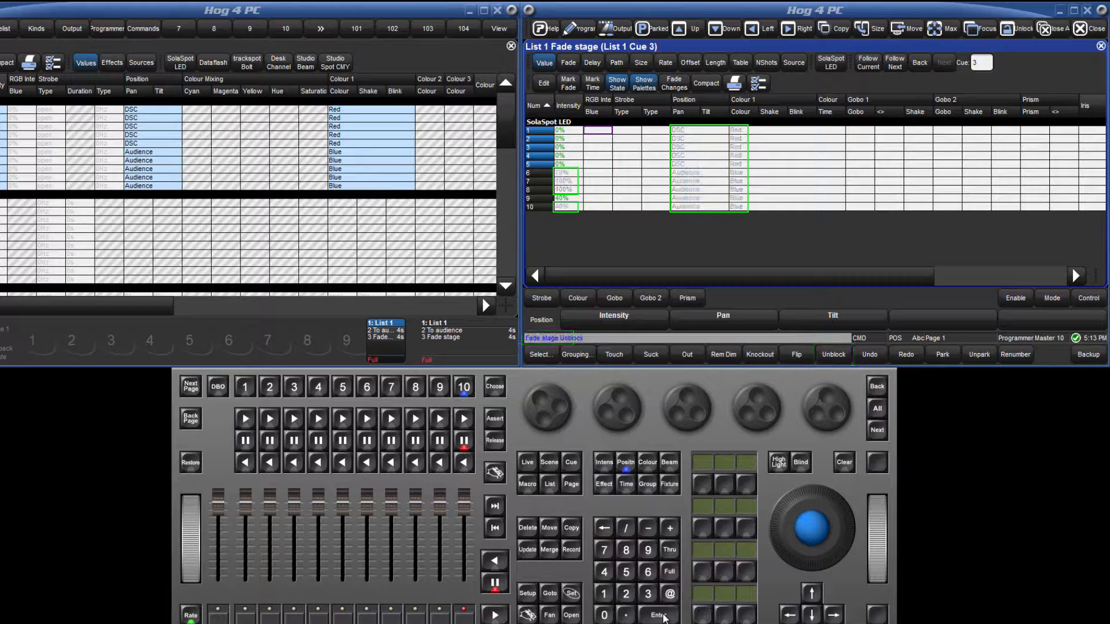